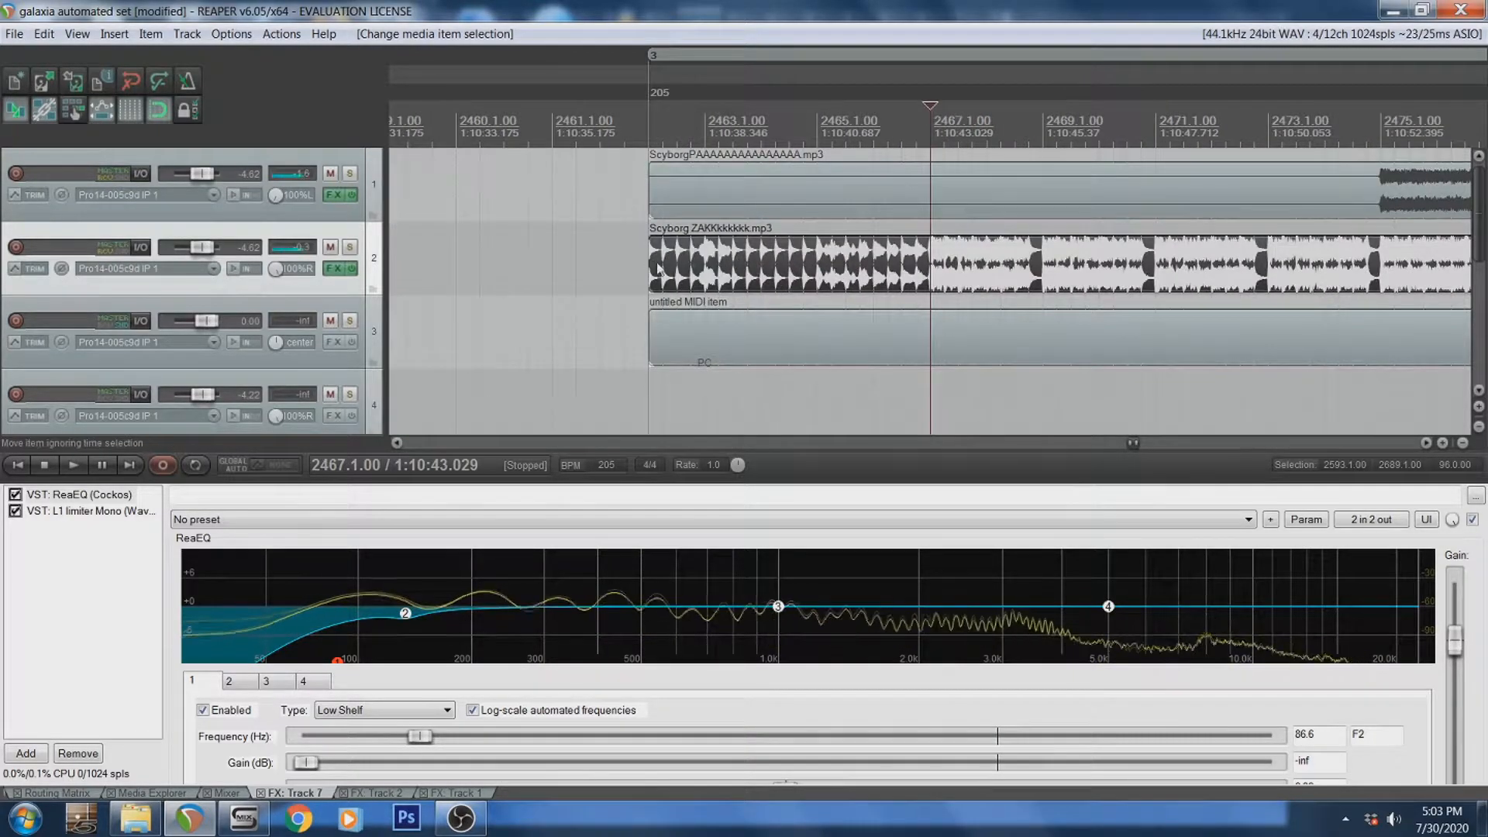
Solo tracks 1 and 2, then confirm the untitled MIDI item's program-change settings
{"action": "left_click", "coordinate": [73, 465]}
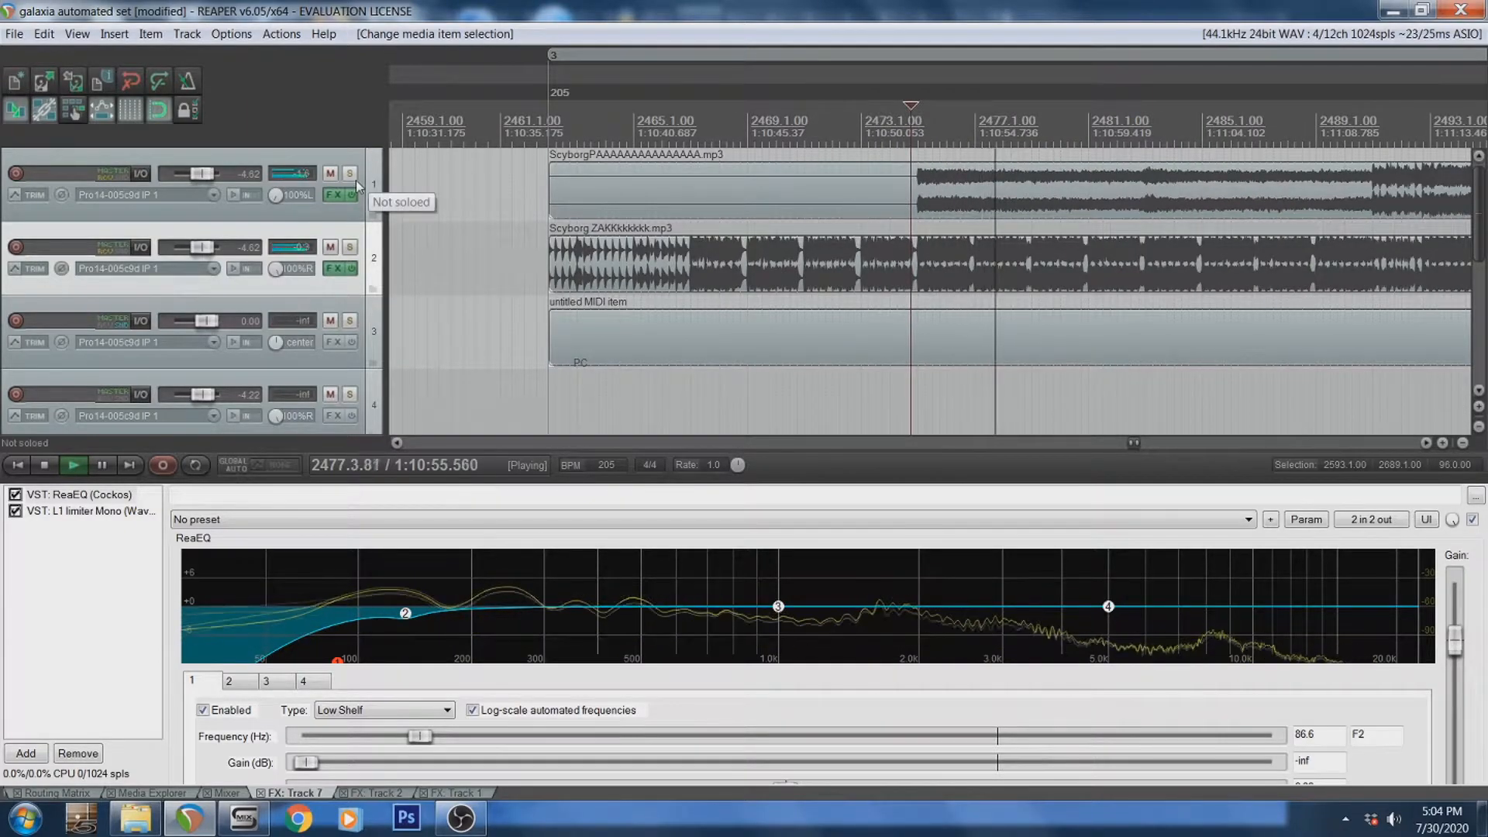
{"action": "left_click", "coordinate": [349, 173]}
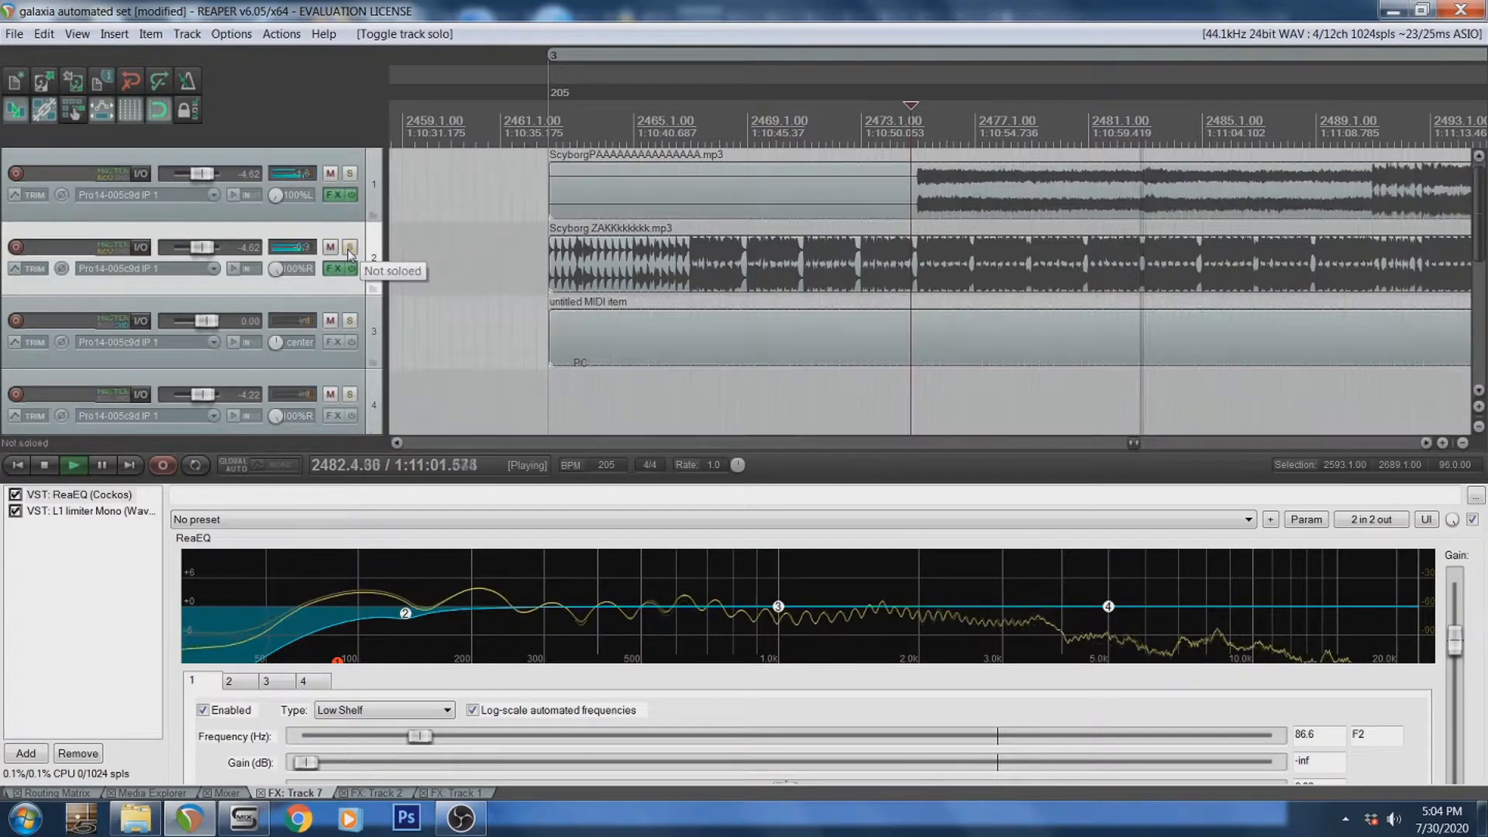
{"action": "left_click", "coordinate": [348, 247]}
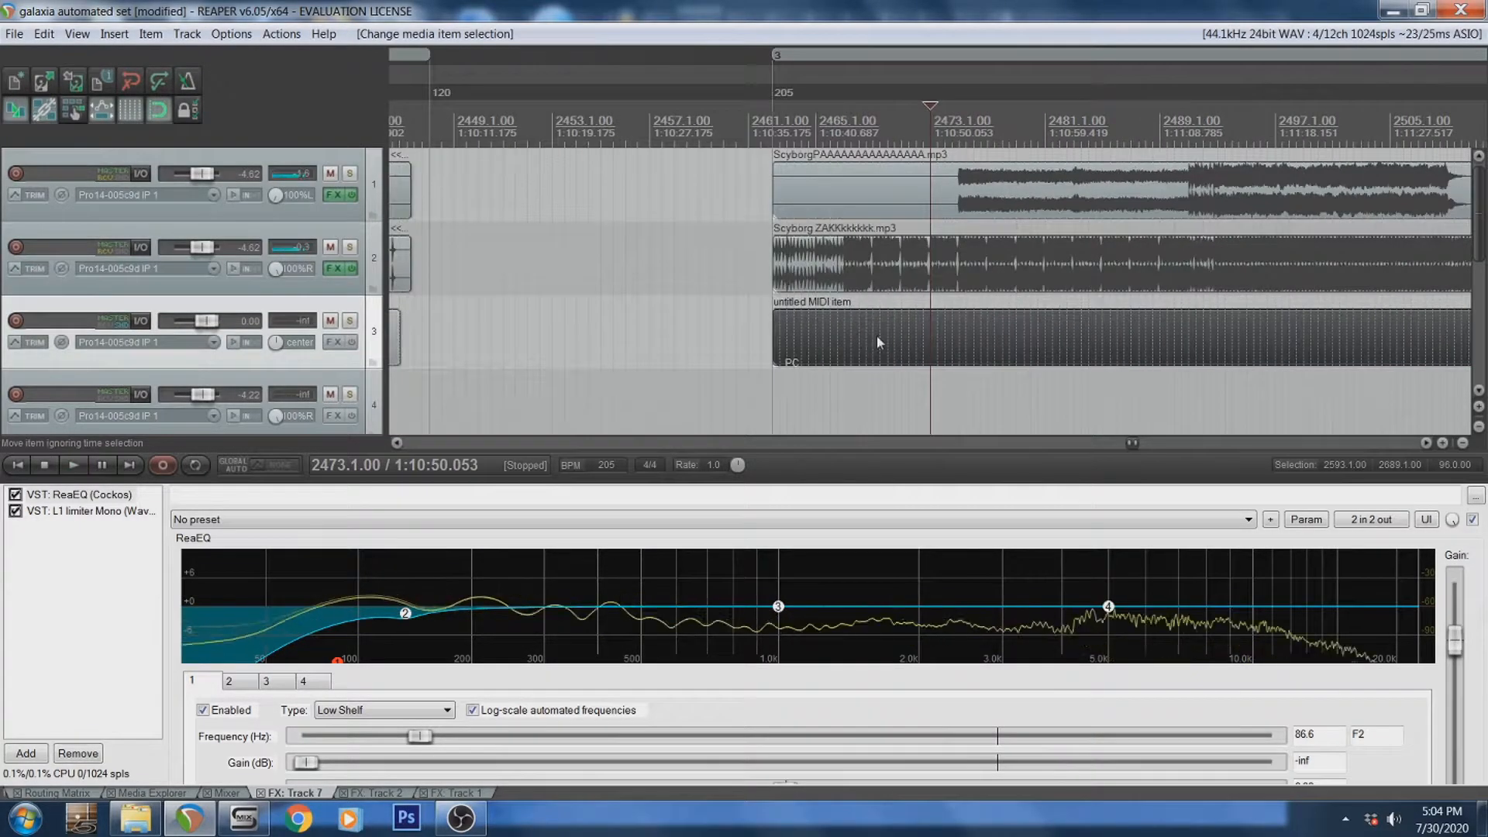
{"action": "scroll", "scroll_direction": "left", "scroll_amount": 3}
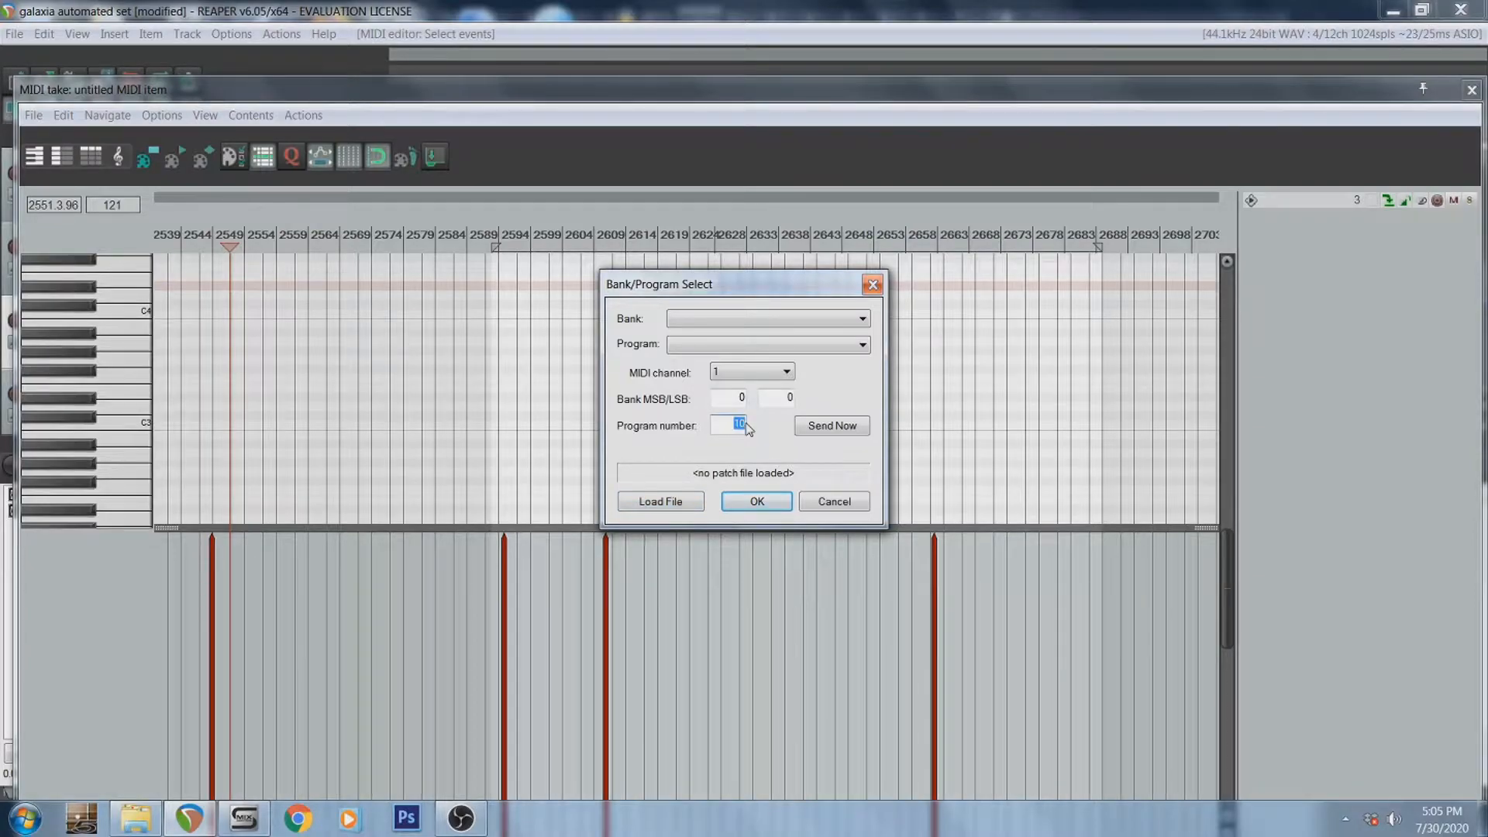
{"action": "mouse_move", "coordinate": [756, 431]}
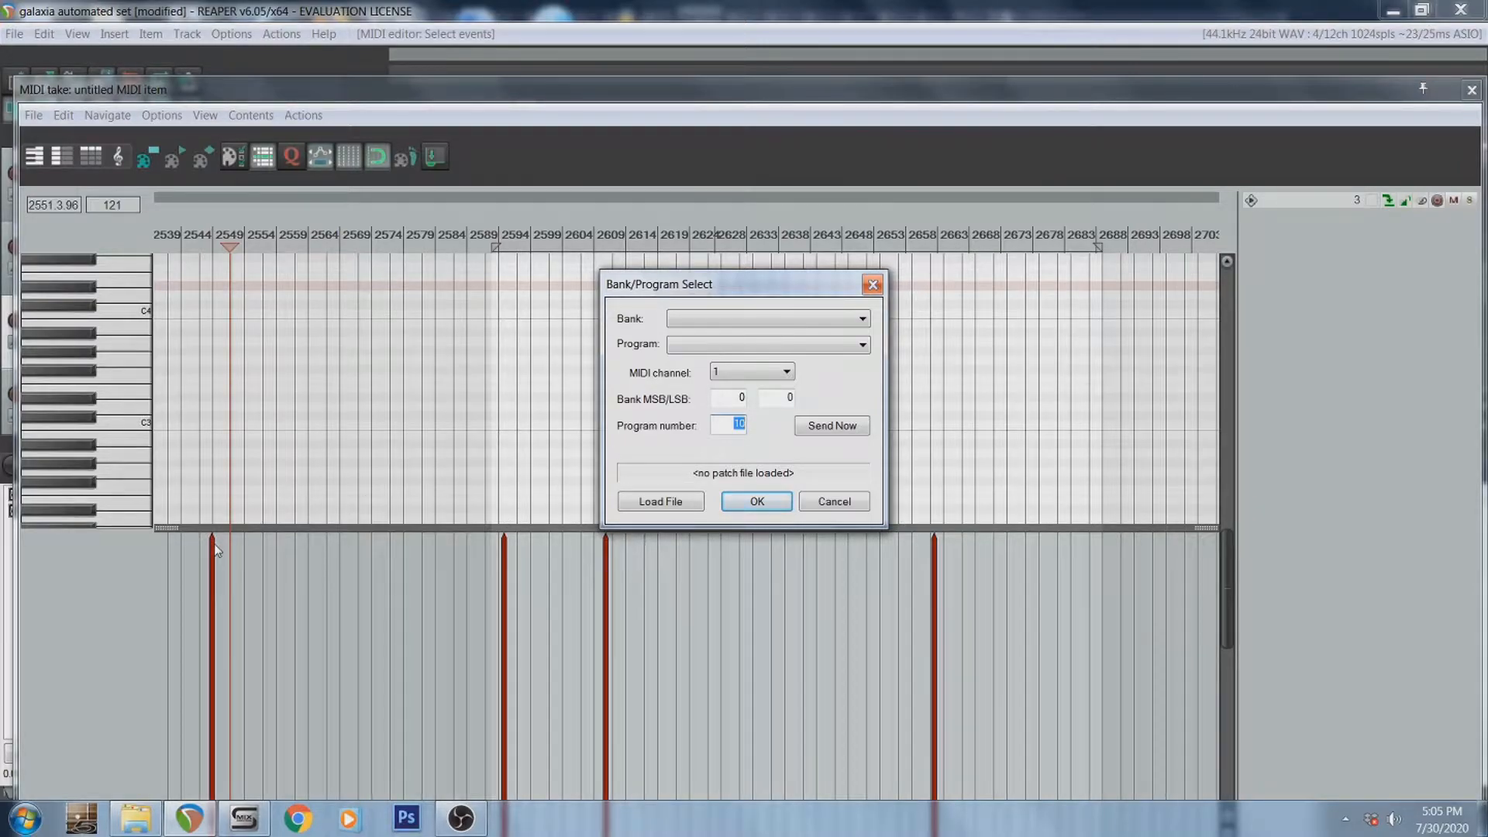
{"action": "mouse_move", "coordinate": [745, 462]}
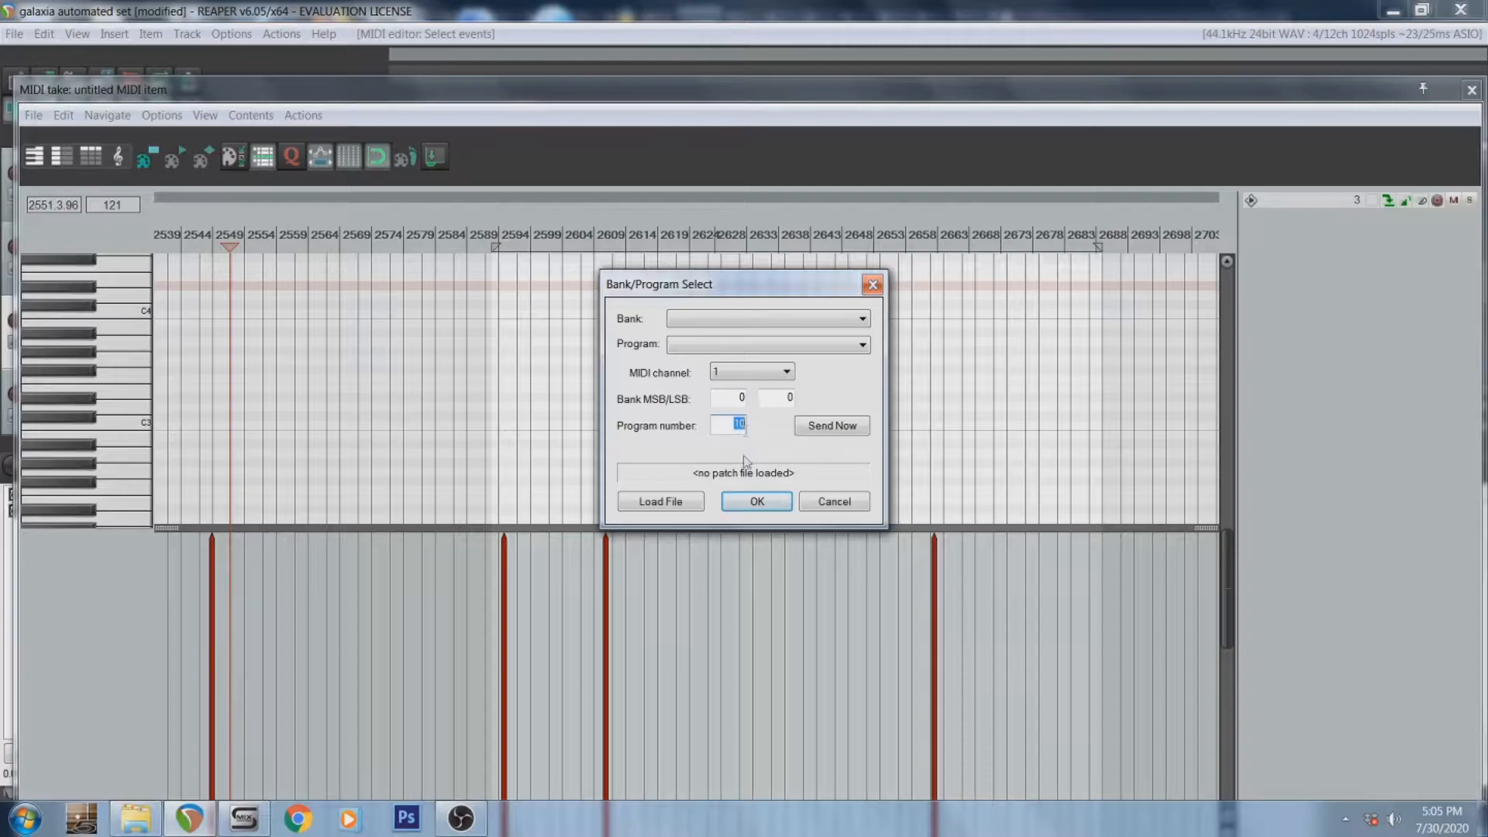
{"action": "left_click", "coordinate": [755, 501]}
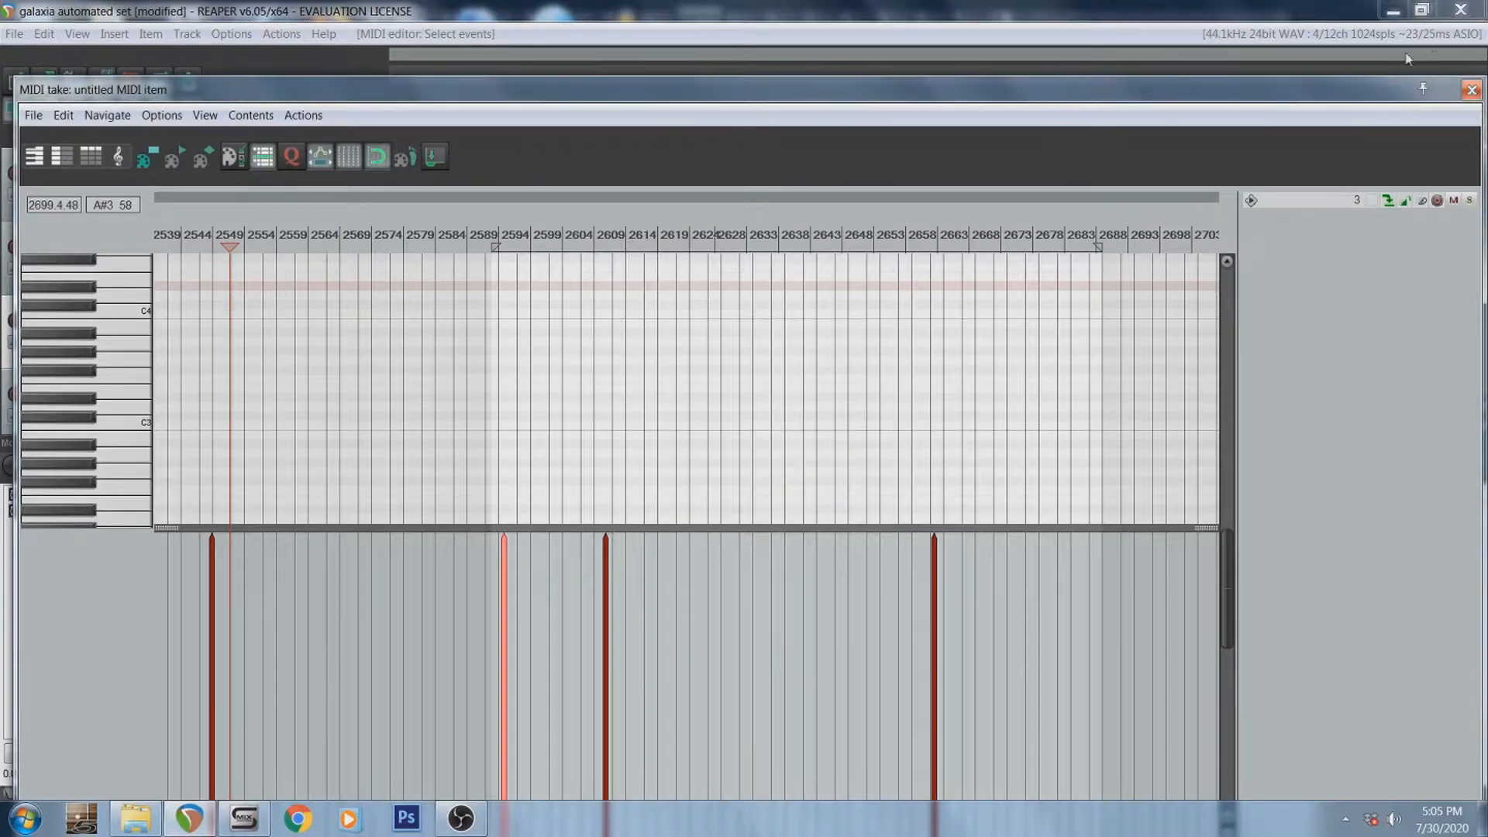
Close the MIDI editor, play back the program changes, and select track 3's MIDI item
{"action": "left_click", "coordinate": [1470, 89]}
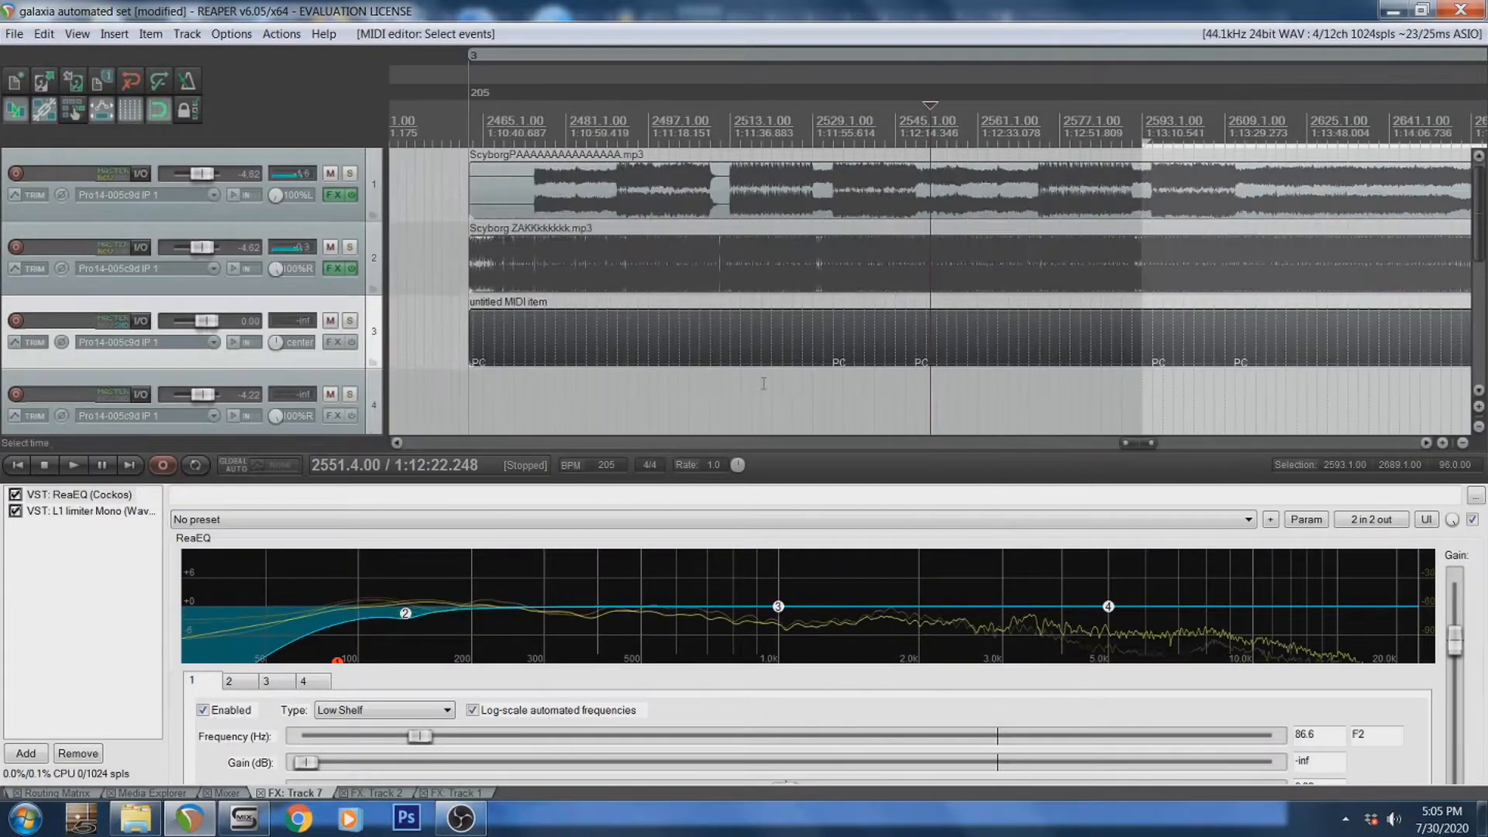
{"action": "left_click", "coordinate": [72, 465]}
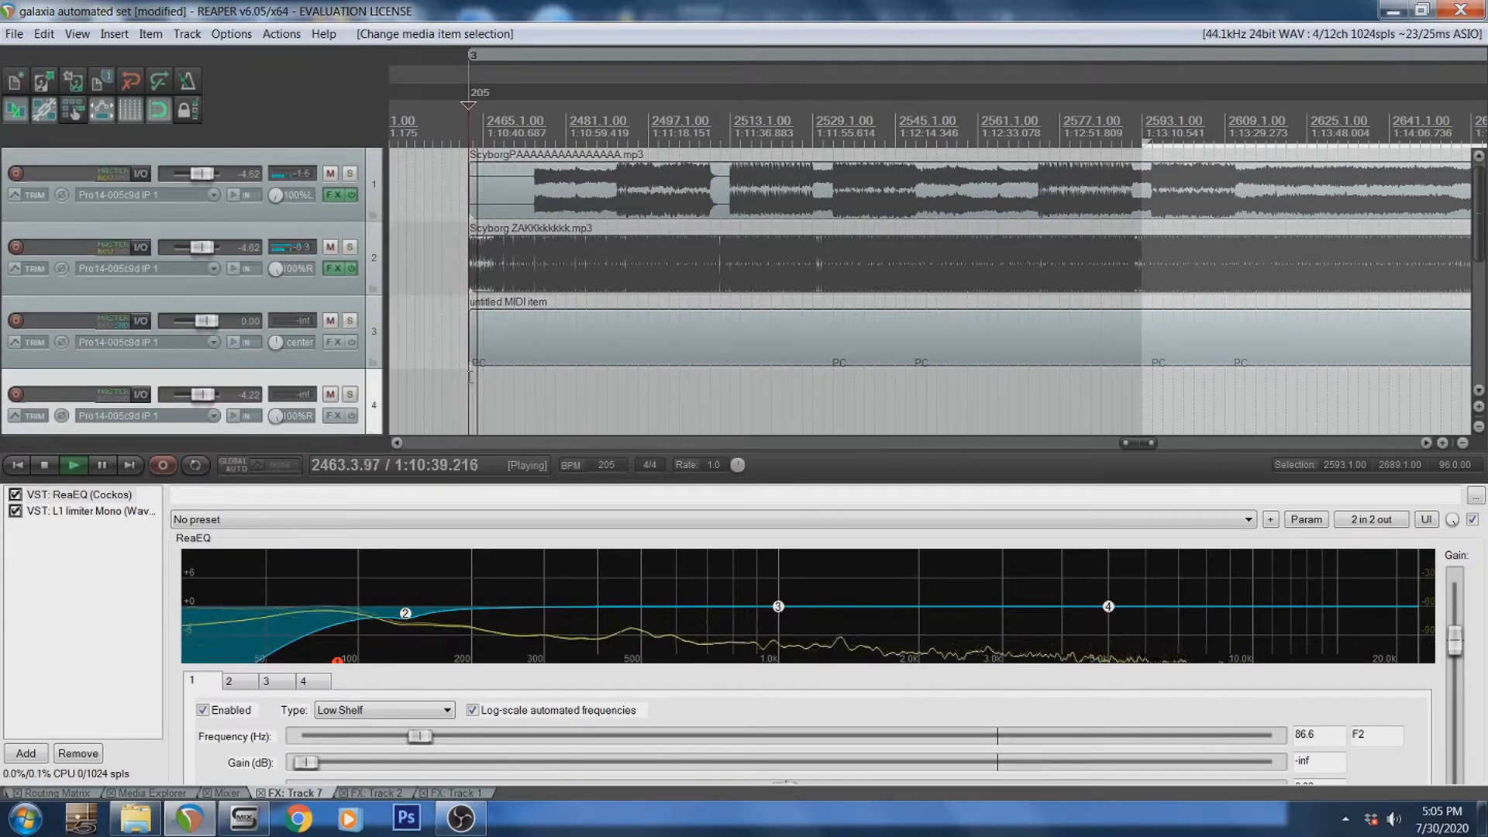
{"action": "left_click", "coordinate": [43, 465]}
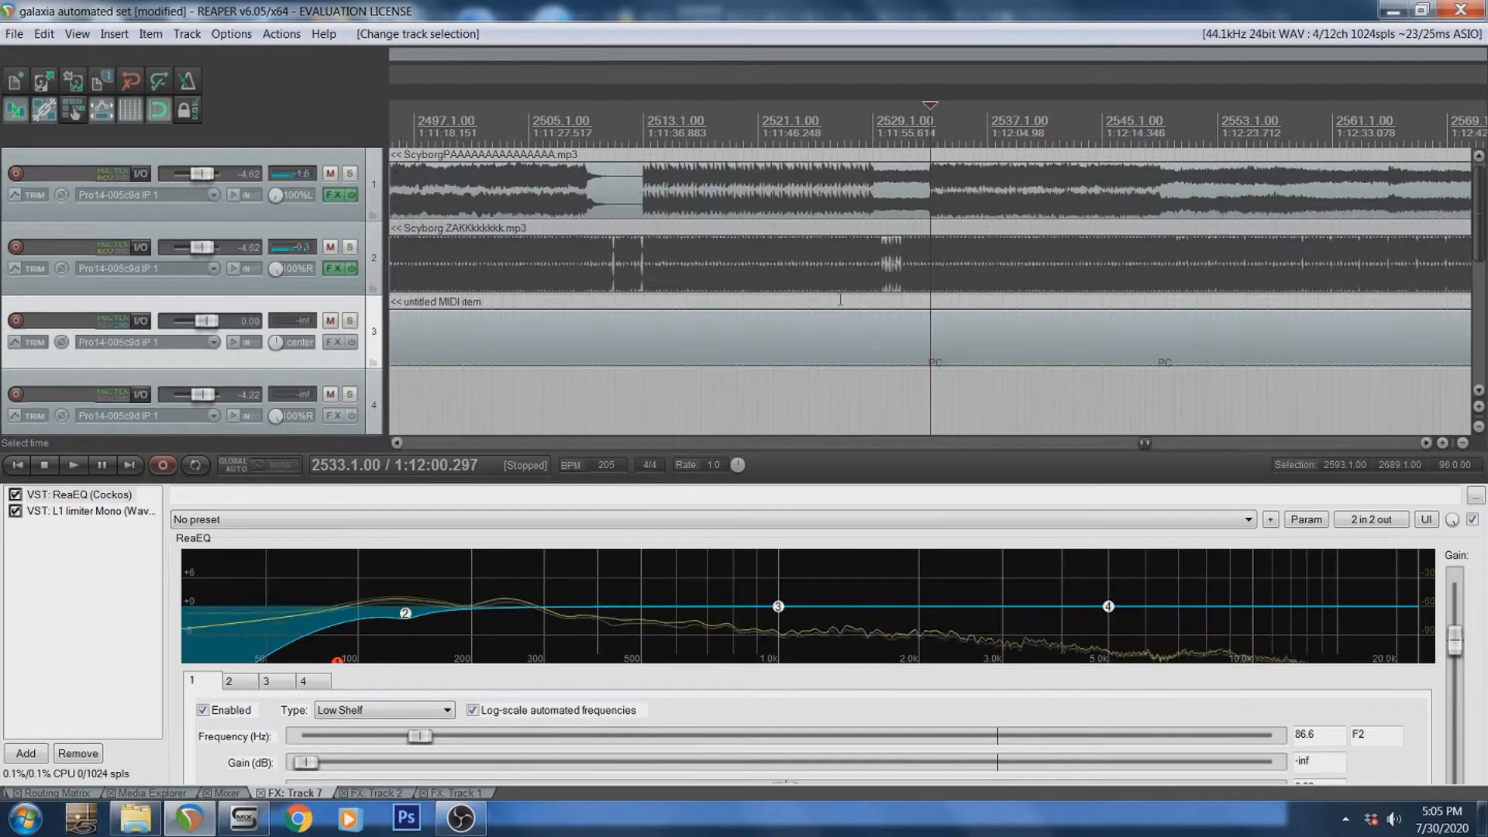
{"action": "left_click", "coordinate": [73, 465]}
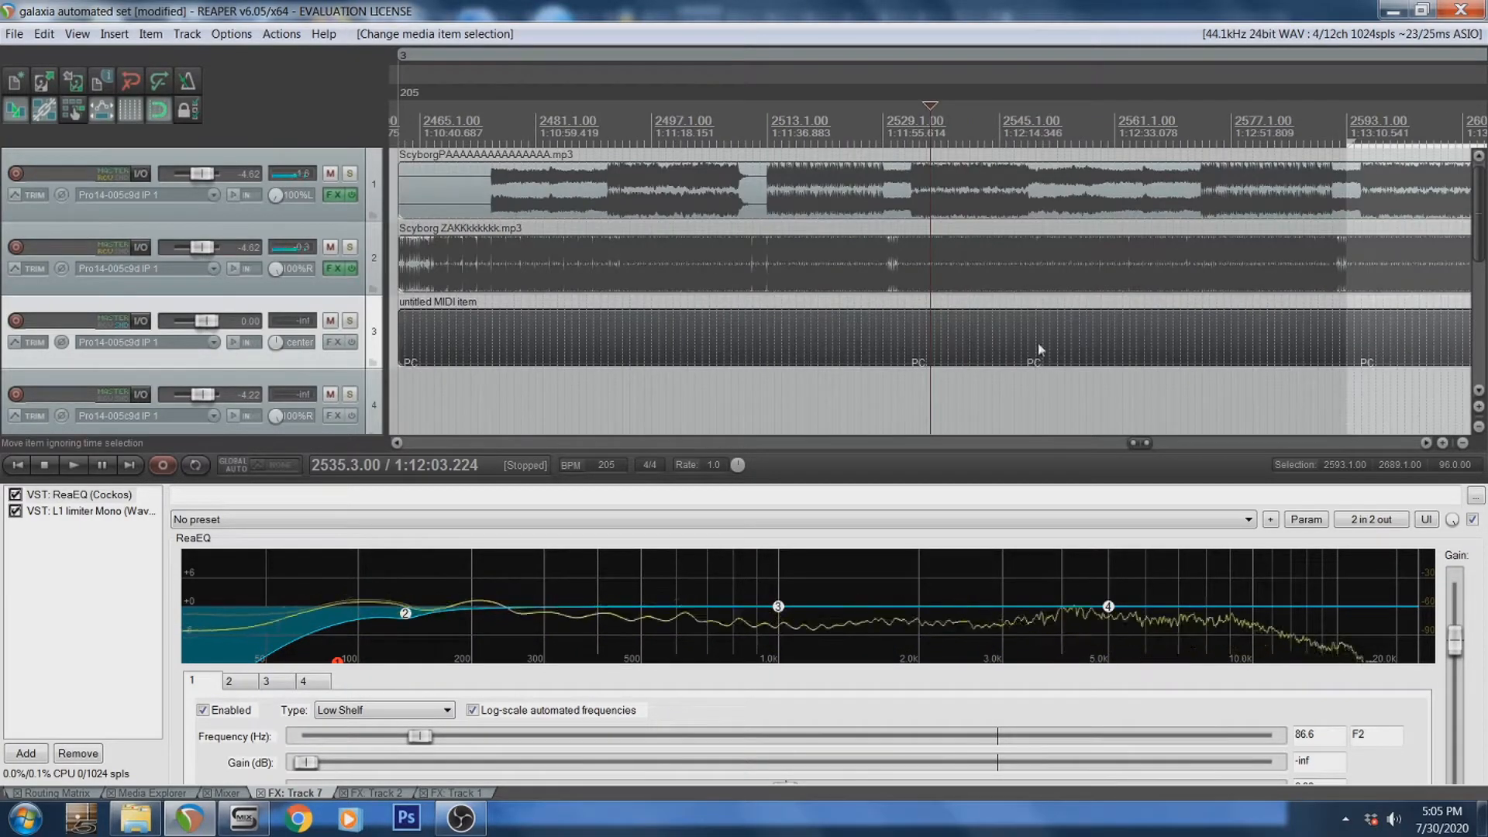
{"action": "left_click", "coordinate": [1036, 302]}
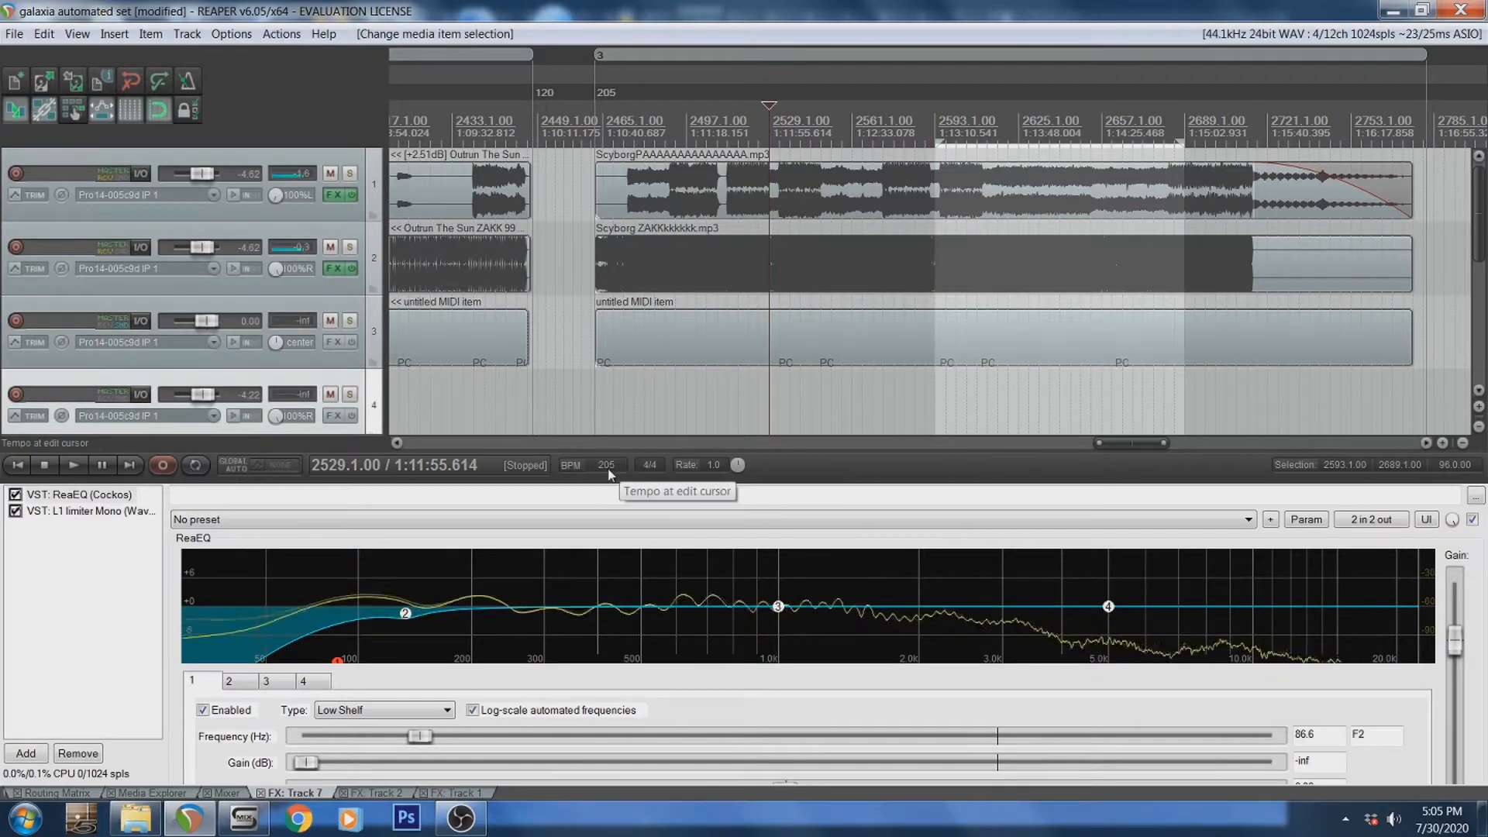
{"action": "mouse_move", "coordinate": [642, 337]}
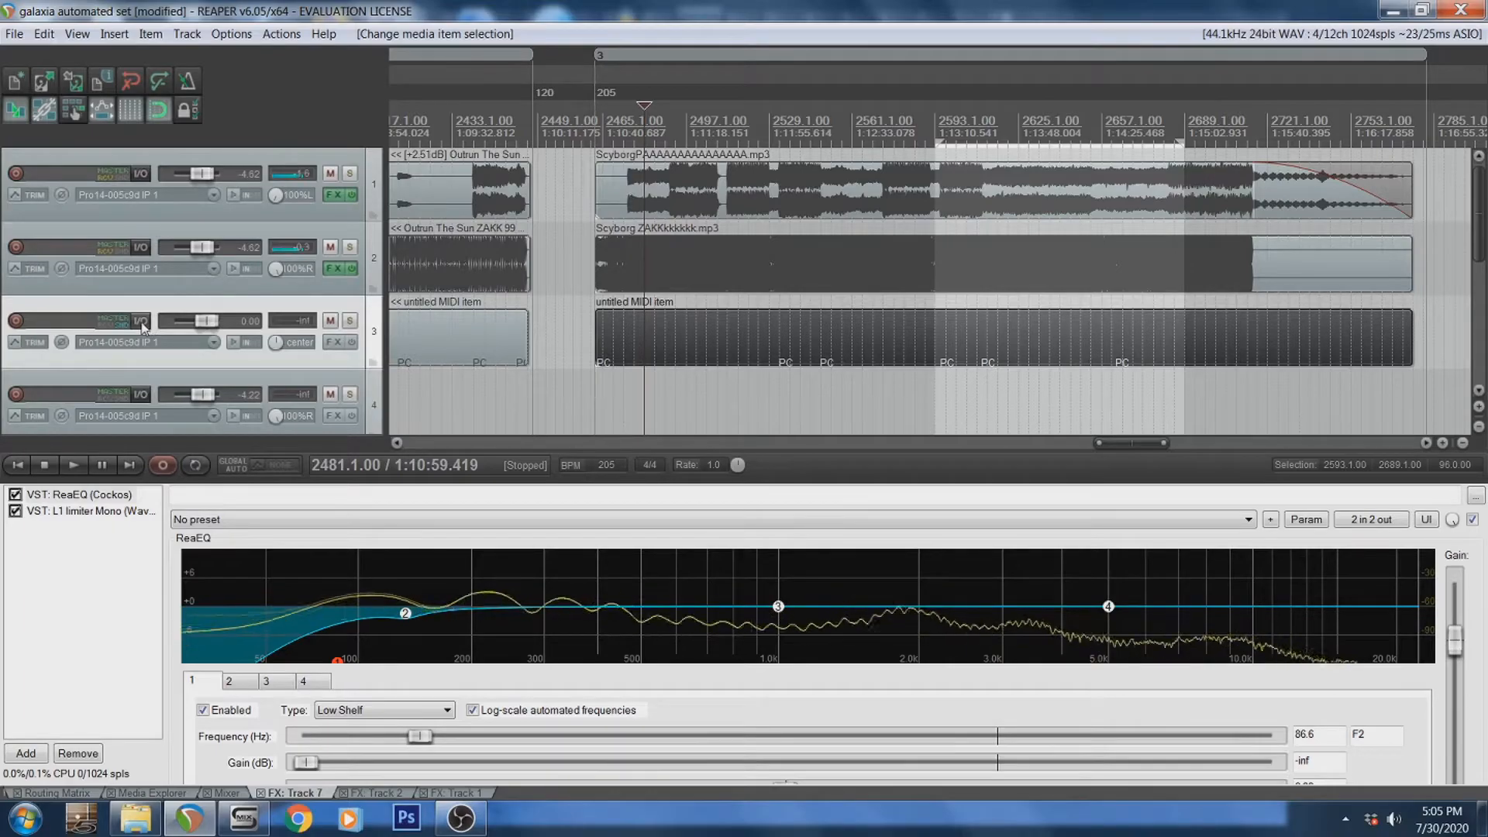
Route track 3's MIDI output to the Pro14 MIDI hardware port on channel 1
{"action": "left_click", "coordinate": [141, 320]}
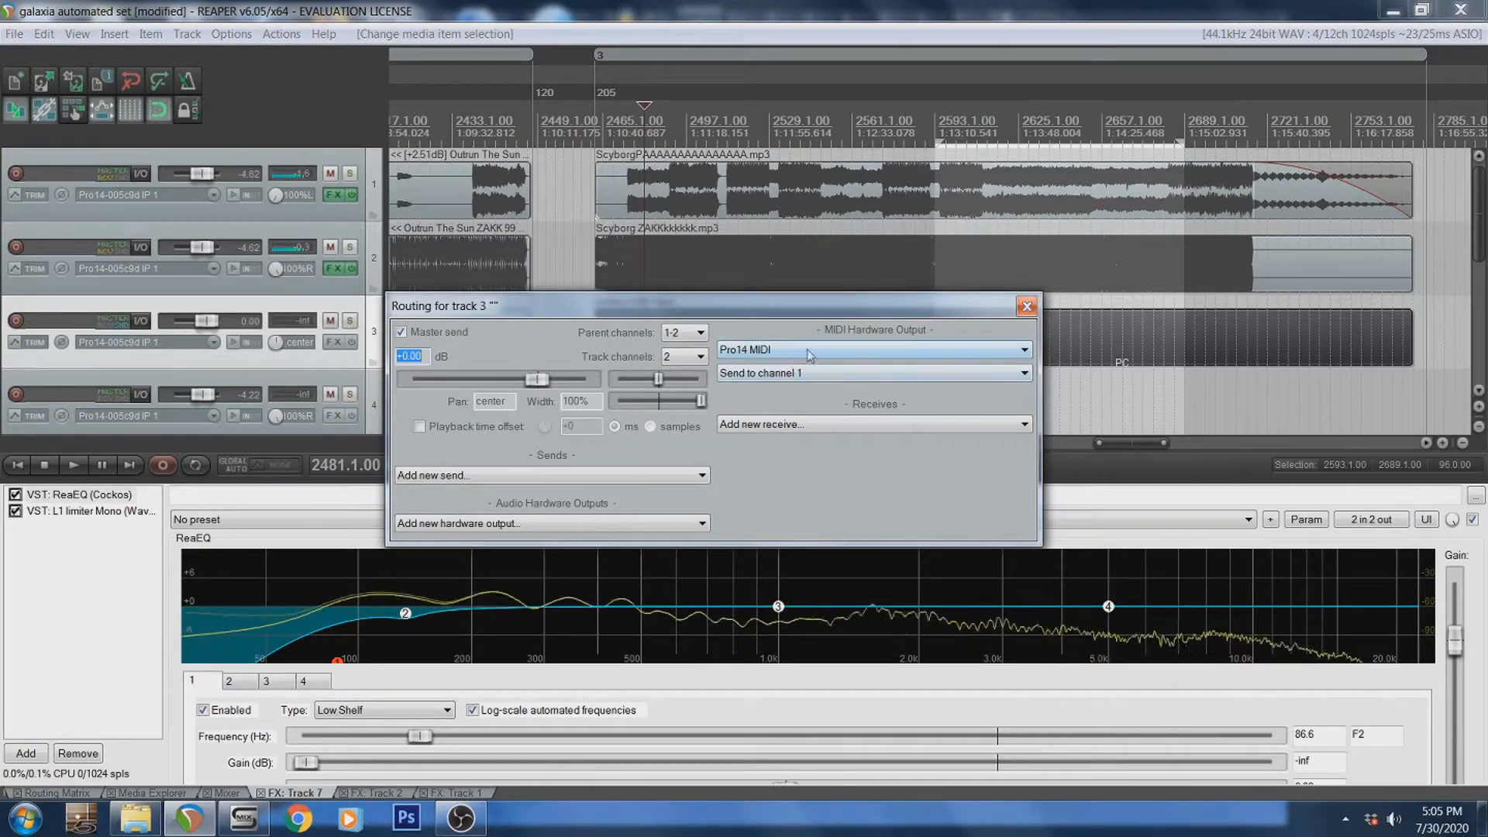
{"action": "left_click", "coordinate": [1023, 349]}
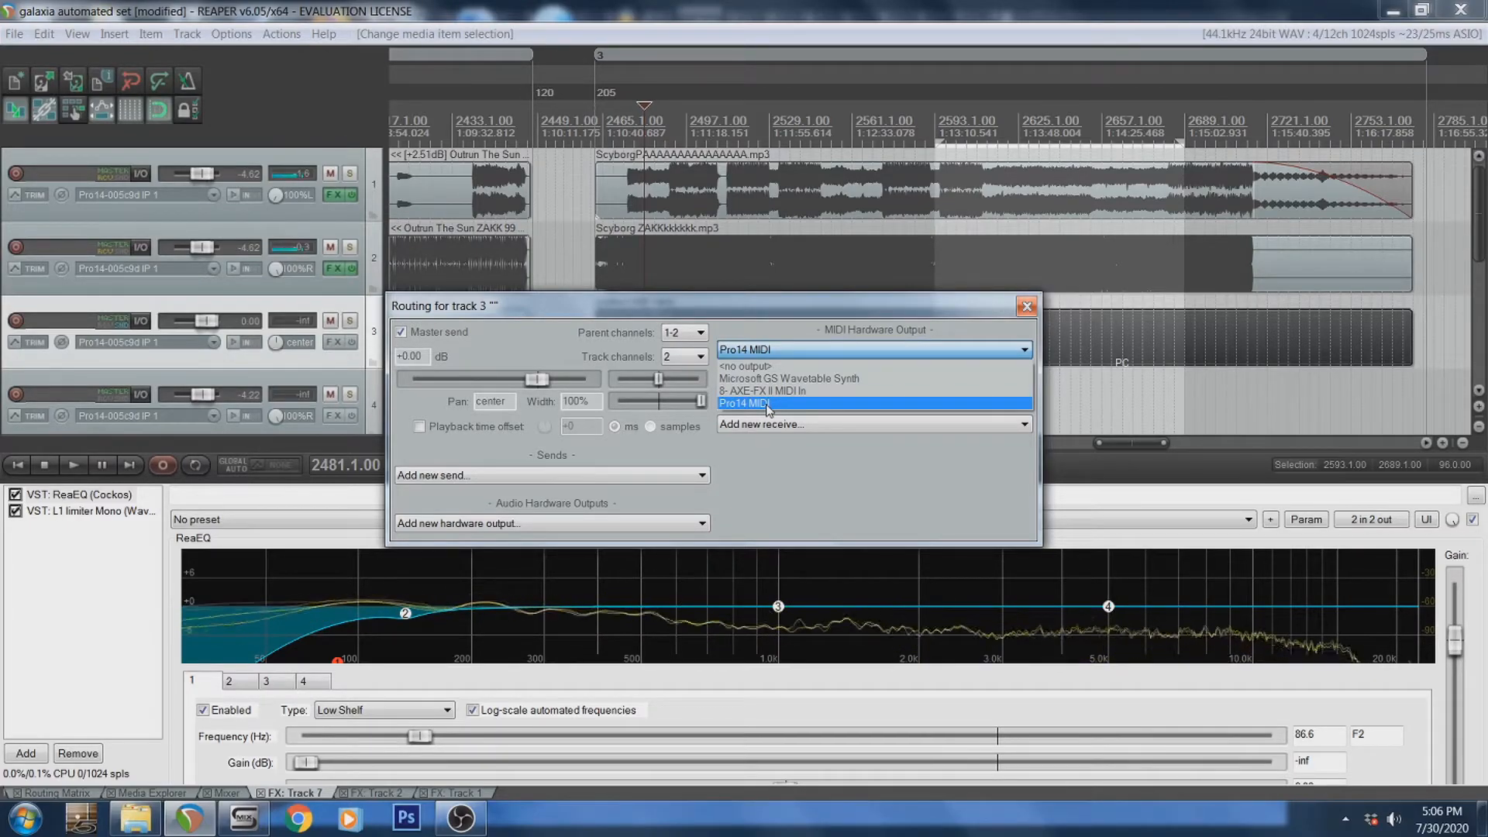
{"action": "left_click", "coordinate": [769, 403]}
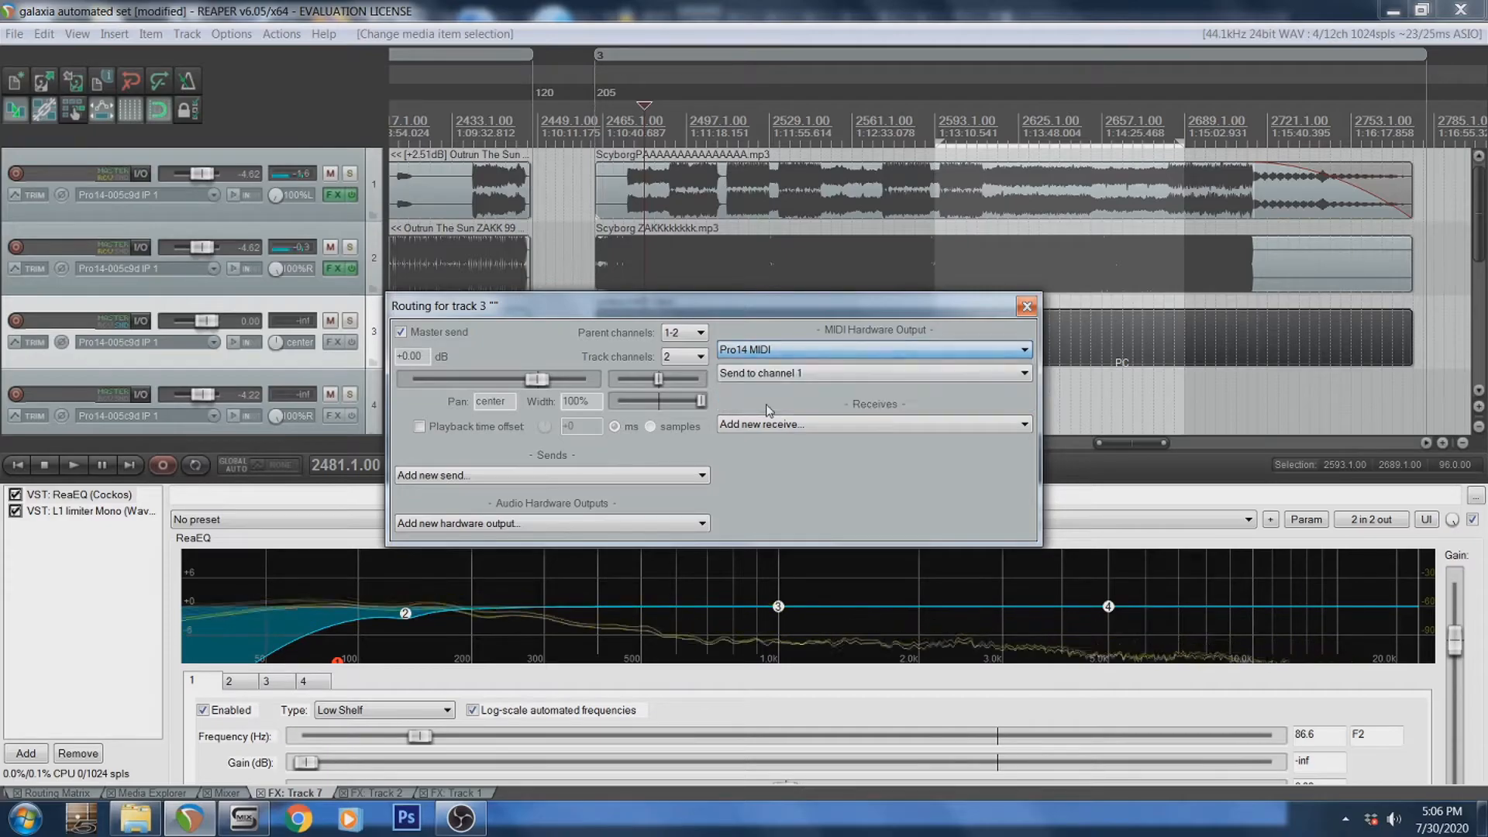
{"action": "left_click", "coordinate": [1026, 306]}
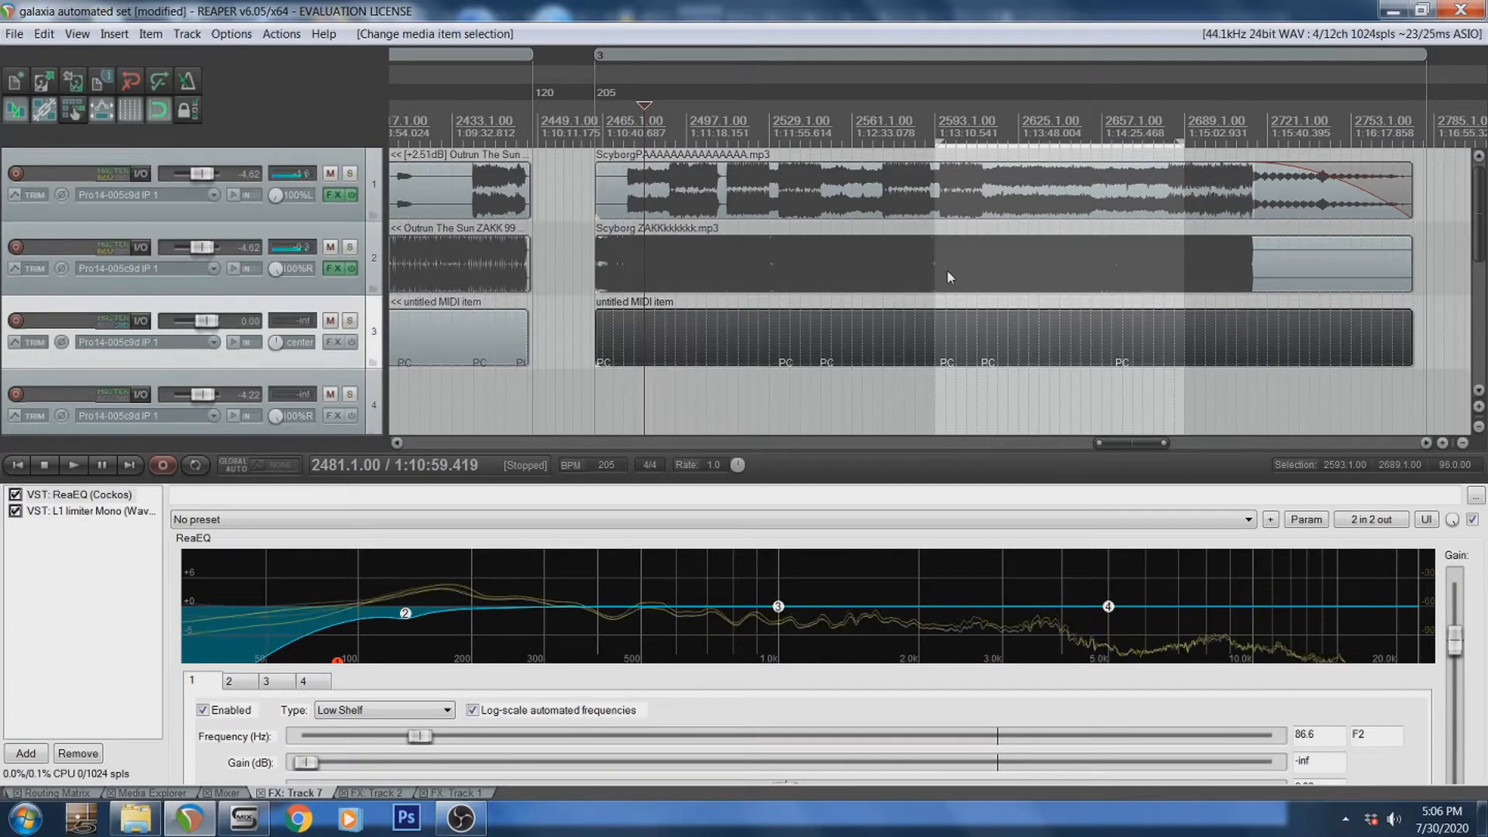
{"action": "left_click", "coordinate": [778, 337]}
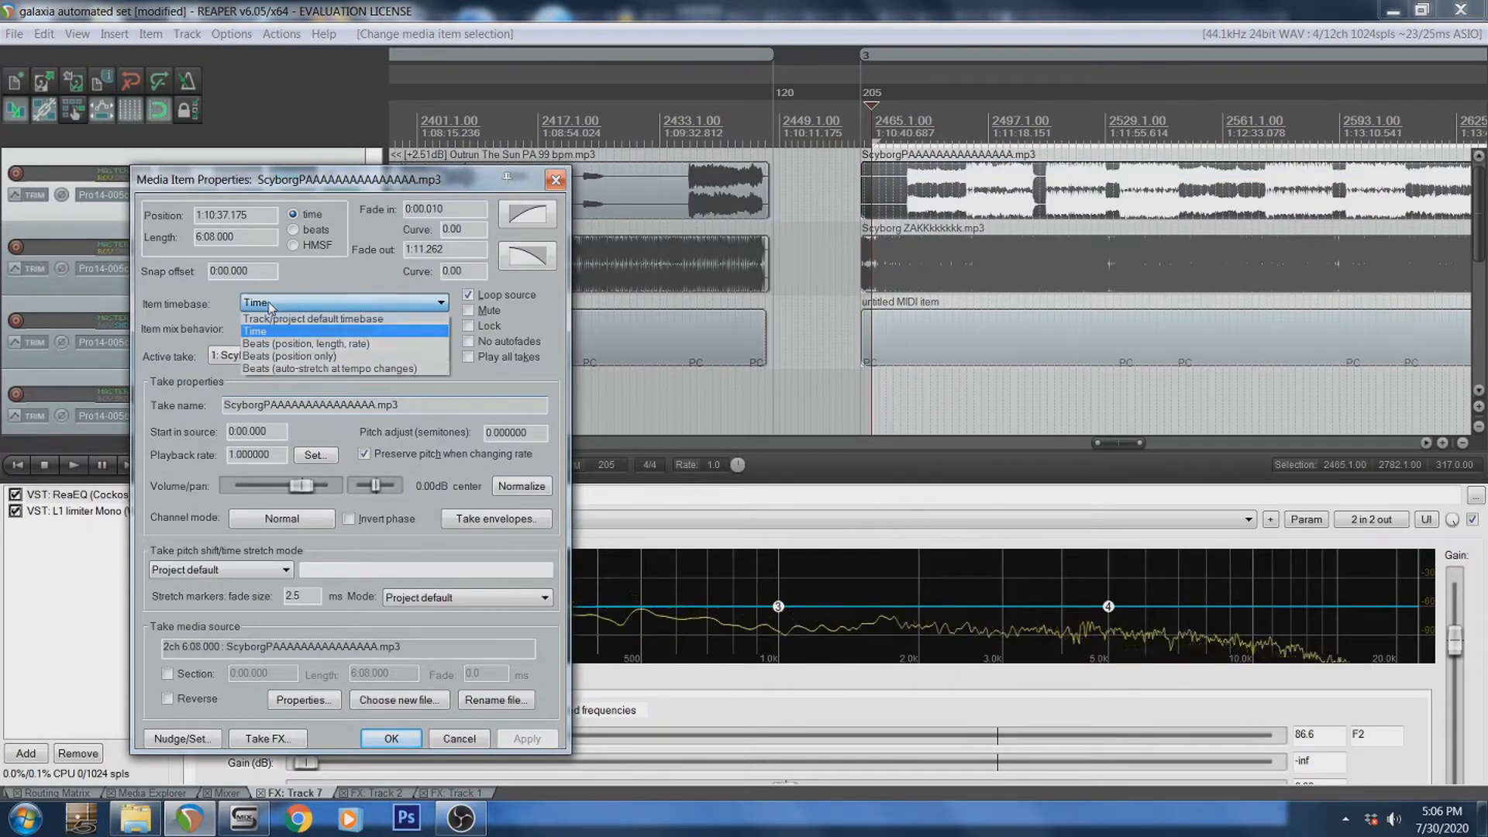
Set the Scyborg ZAKK audio item and untitled MIDI item timebase to Time
{"action": "left_click", "coordinate": [254, 330]}
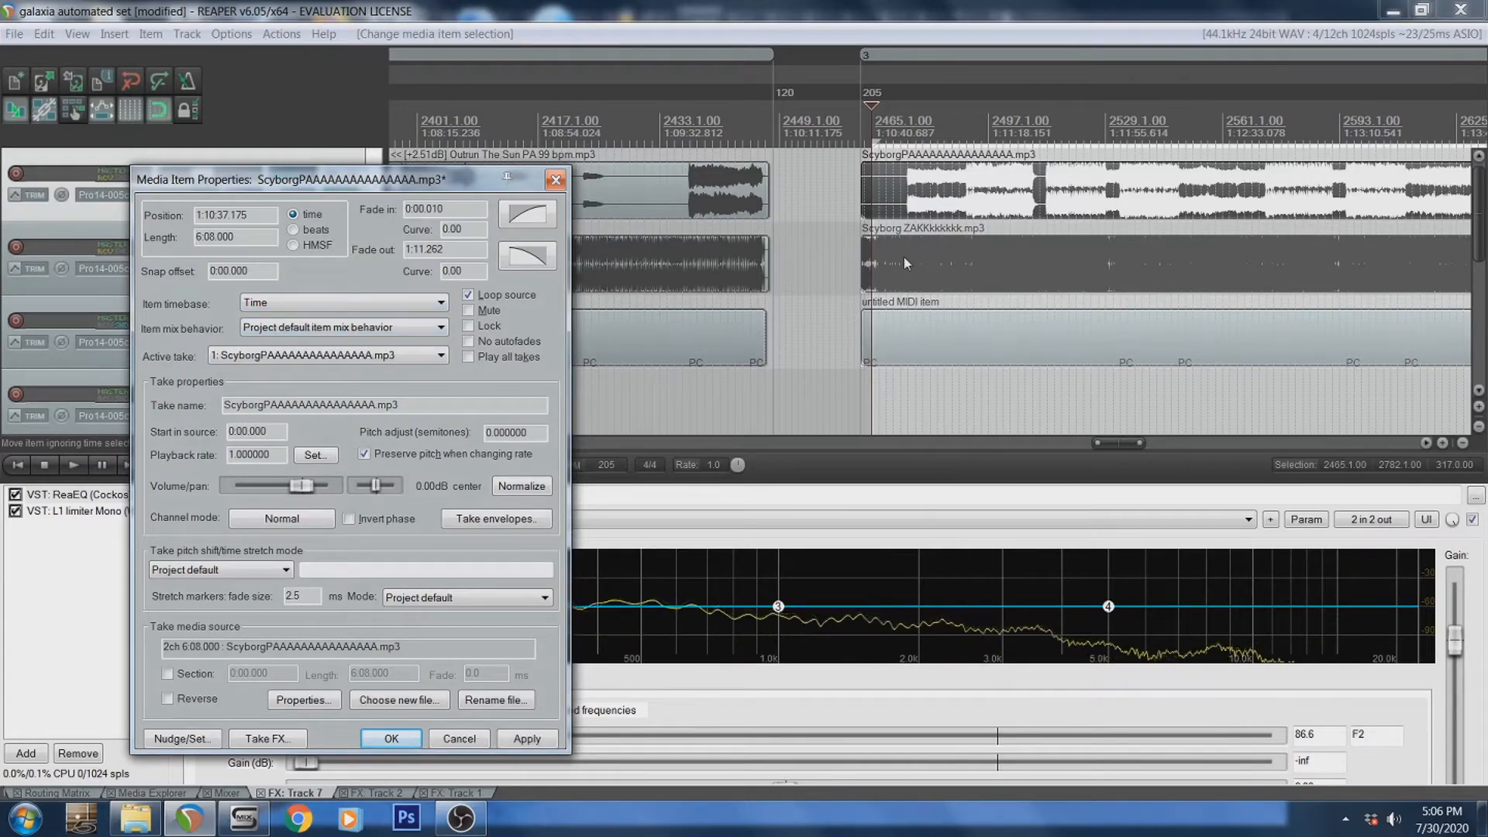
{"action": "left_click", "coordinate": [438, 303]}
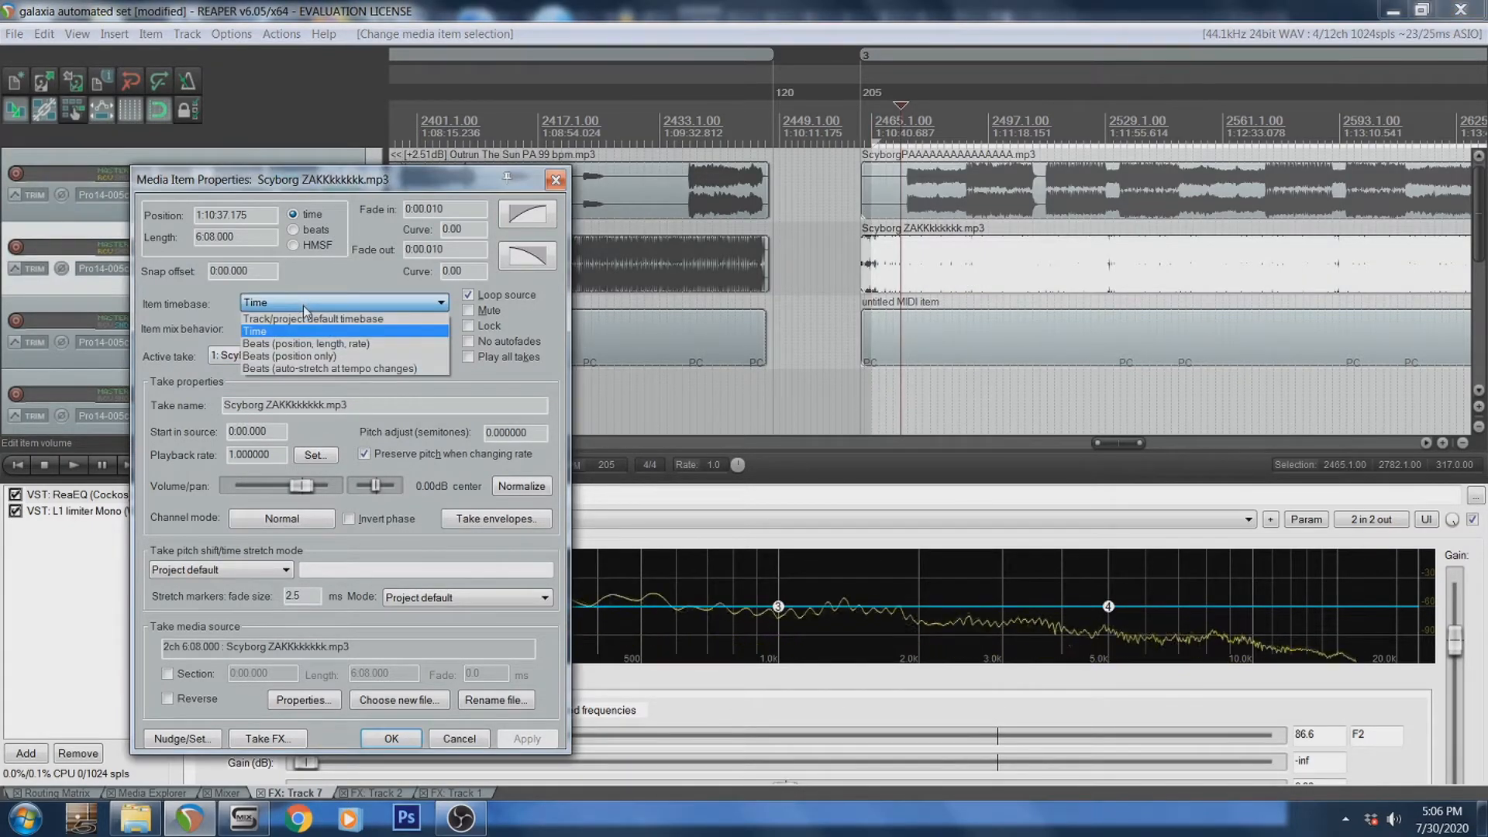
{"action": "left_click", "coordinate": [254, 330]}
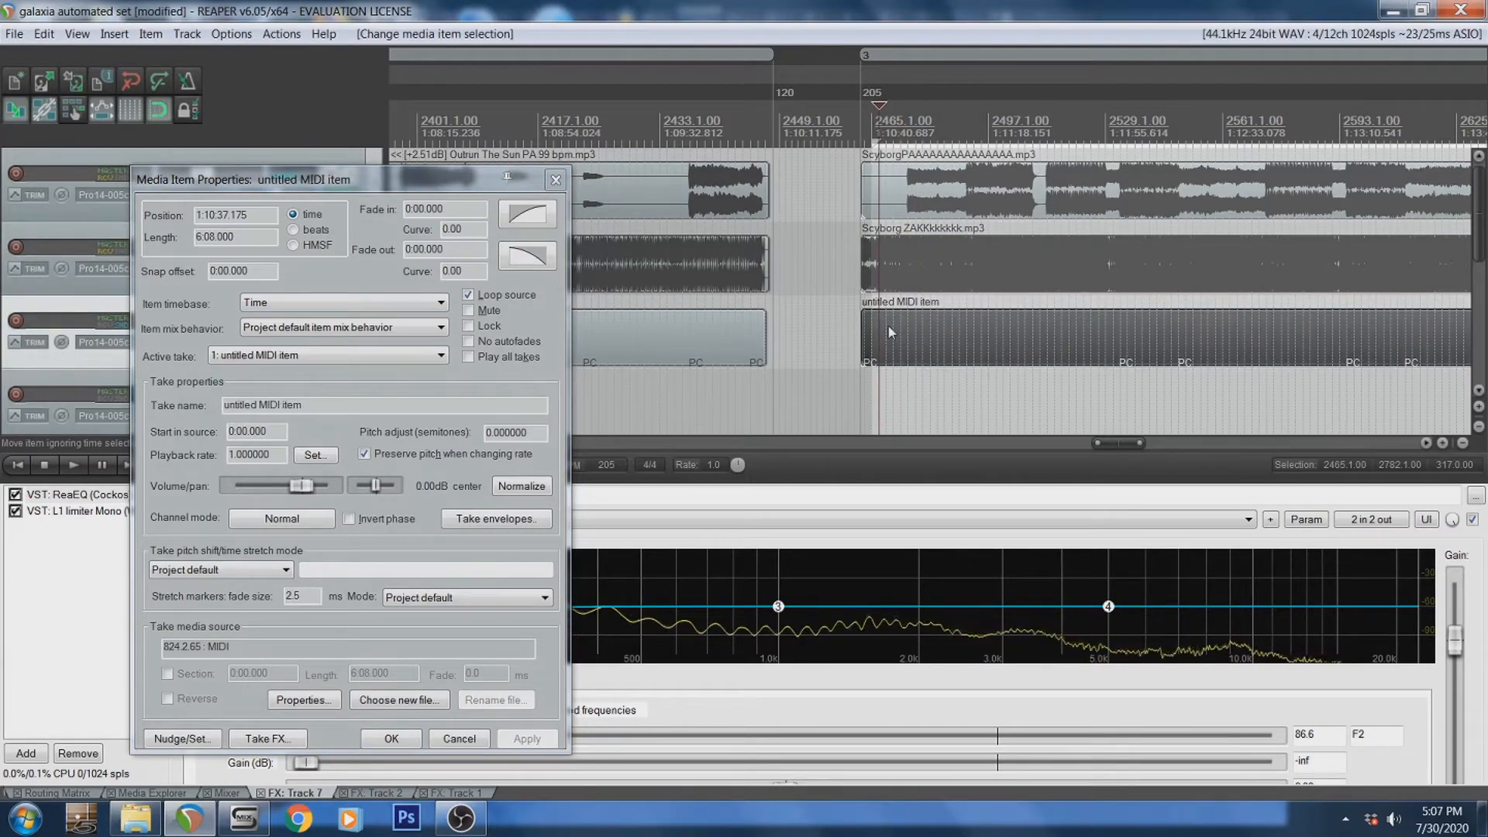
{"action": "mouse_move", "coordinate": [355, 307]}
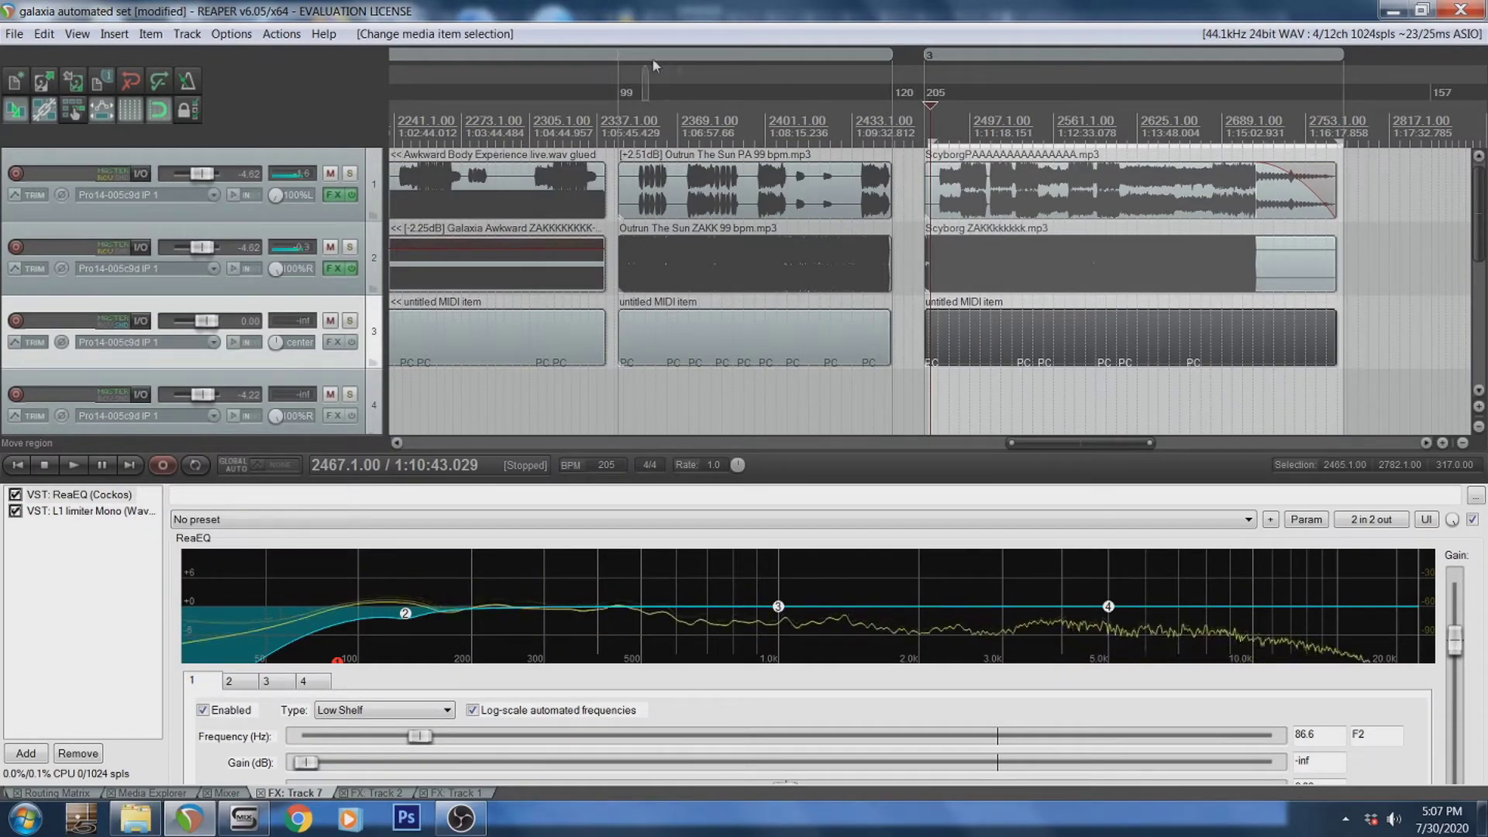
Move the Scyborg region so it sits before the Rotating Dream region
{"action": "scroll", "scroll_direction": "left", "scroll_amount": 3}
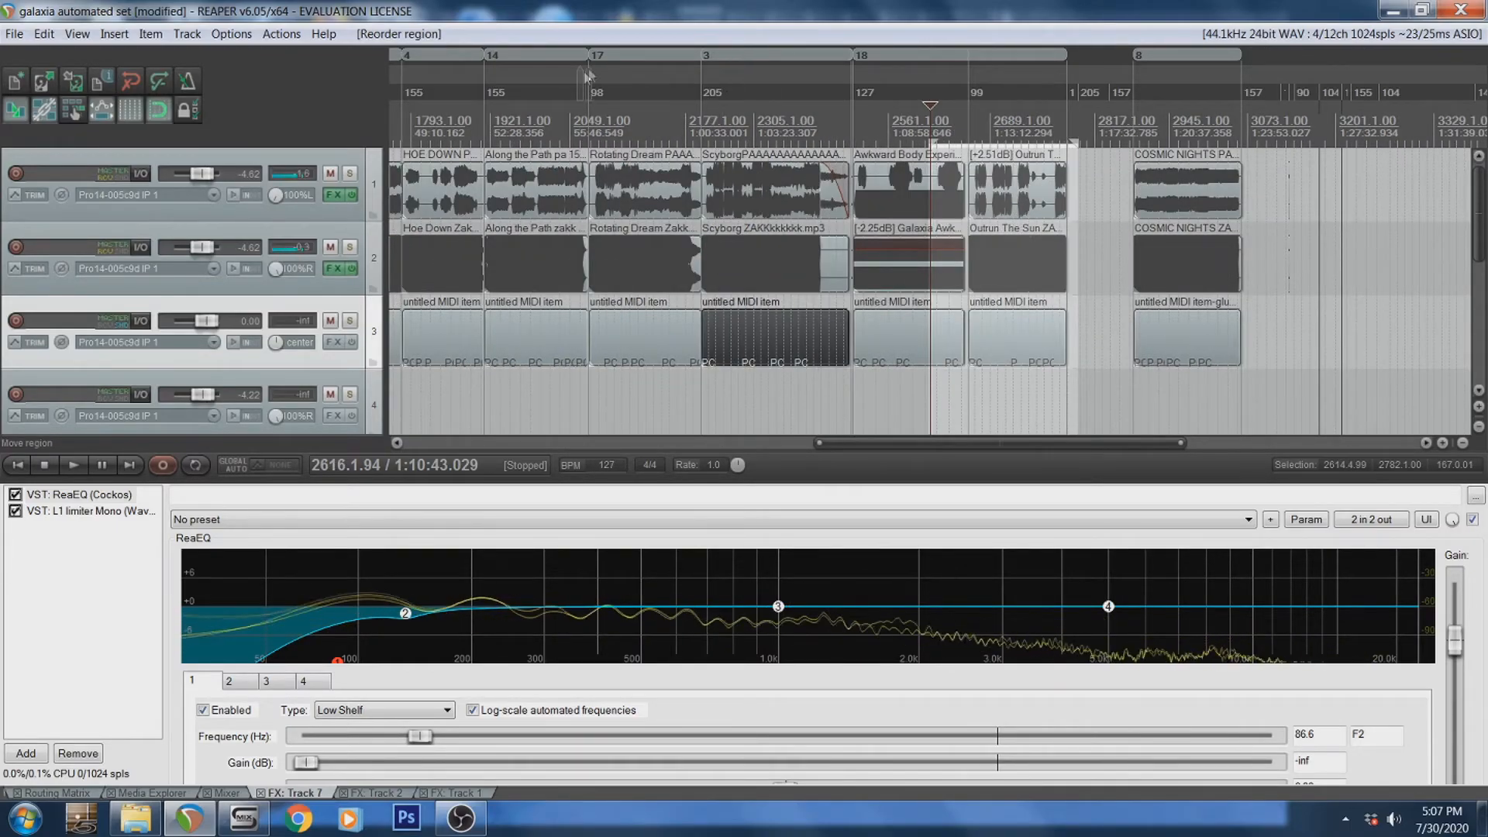
{"action": "left_click", "coordinate": [73, 465]}
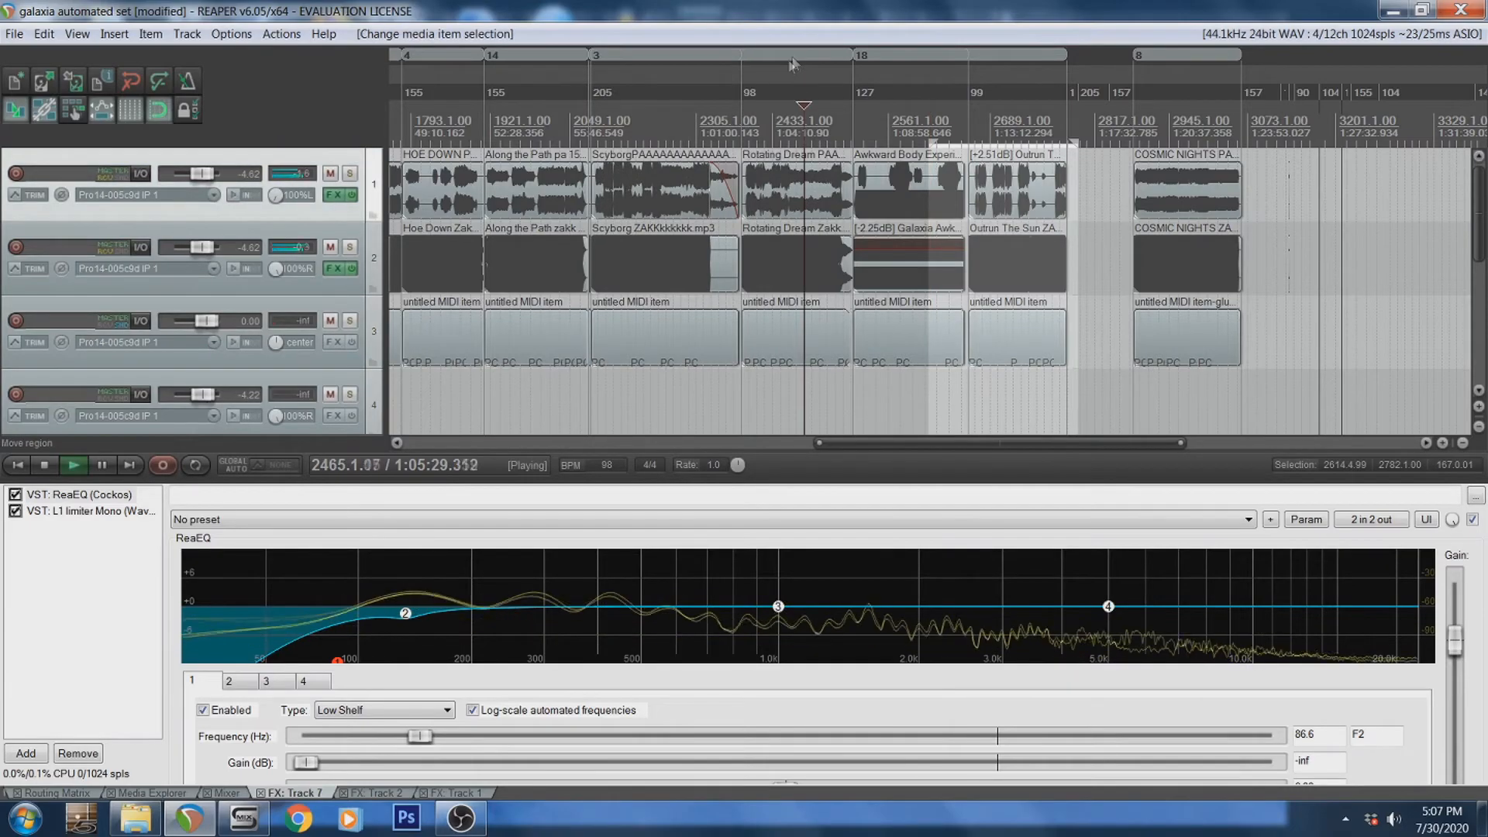
{"action": "left_click", "coordinate": [73, 465]}
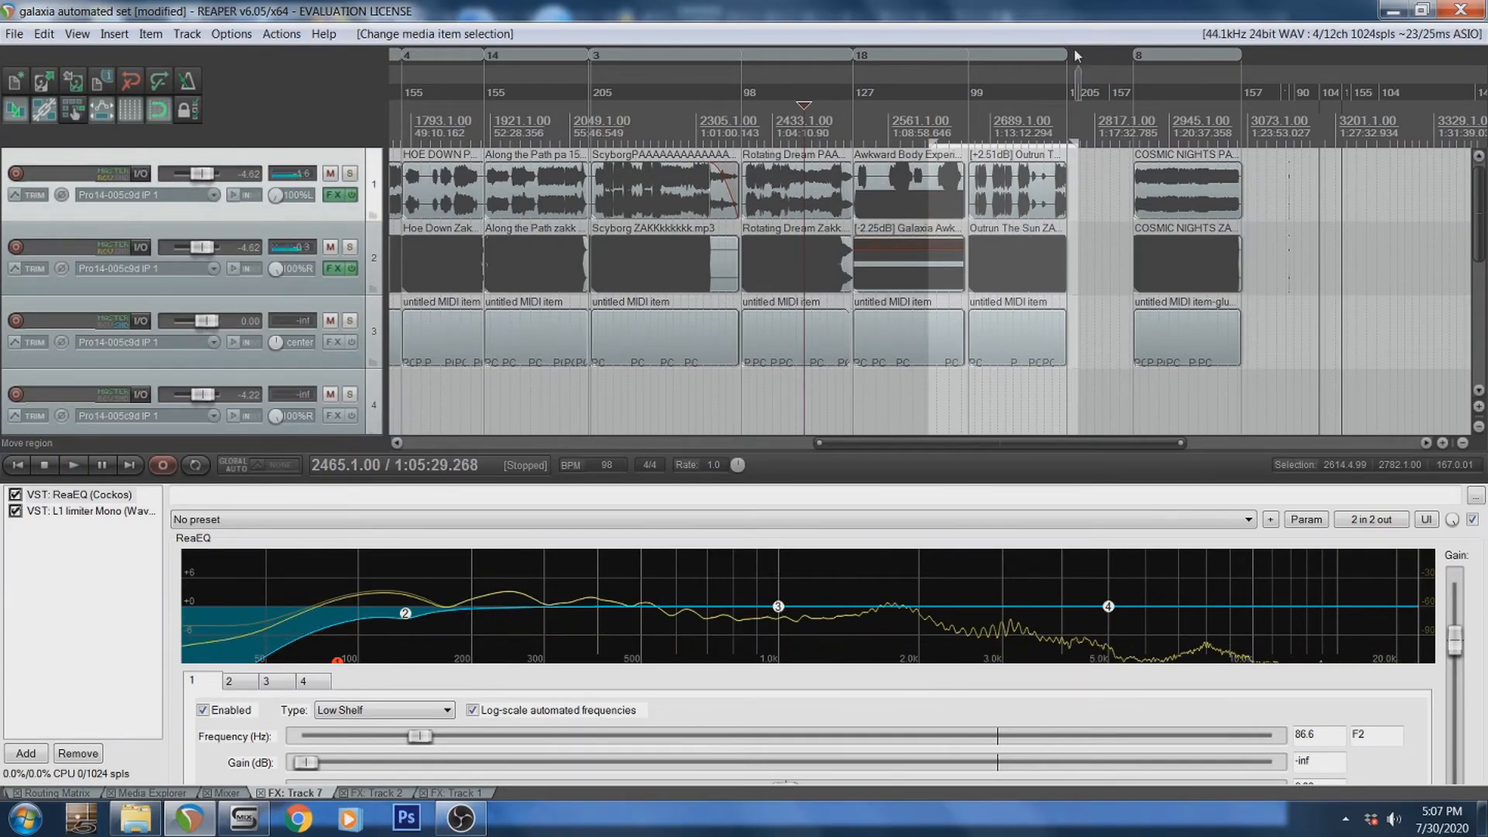